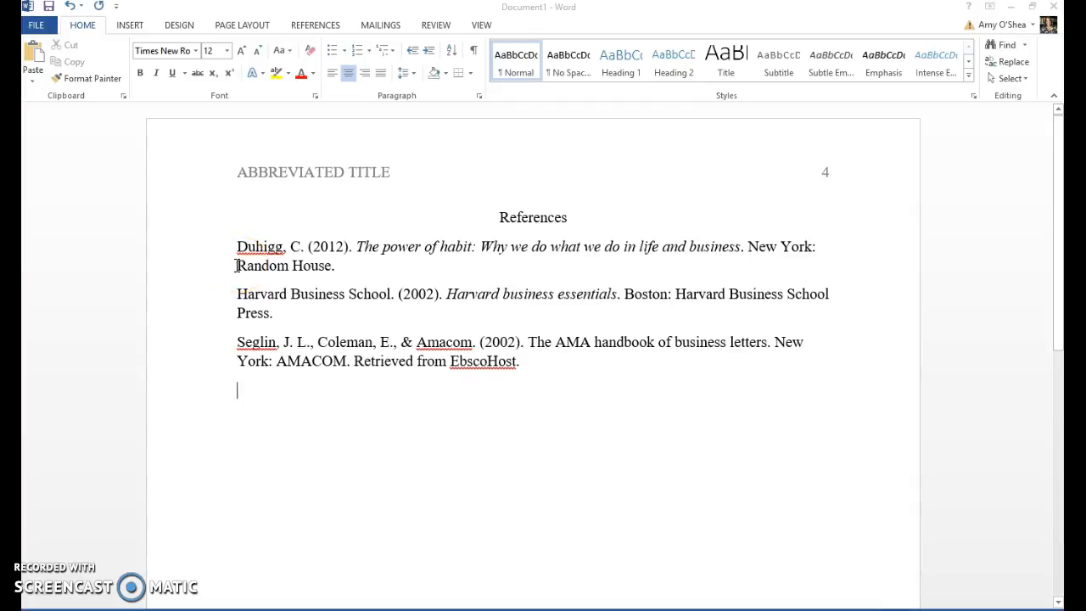
Apply a 0.5-inch hanging indent to the Duhigg reference via the Paragraph dialog.
left_click(236, 264)
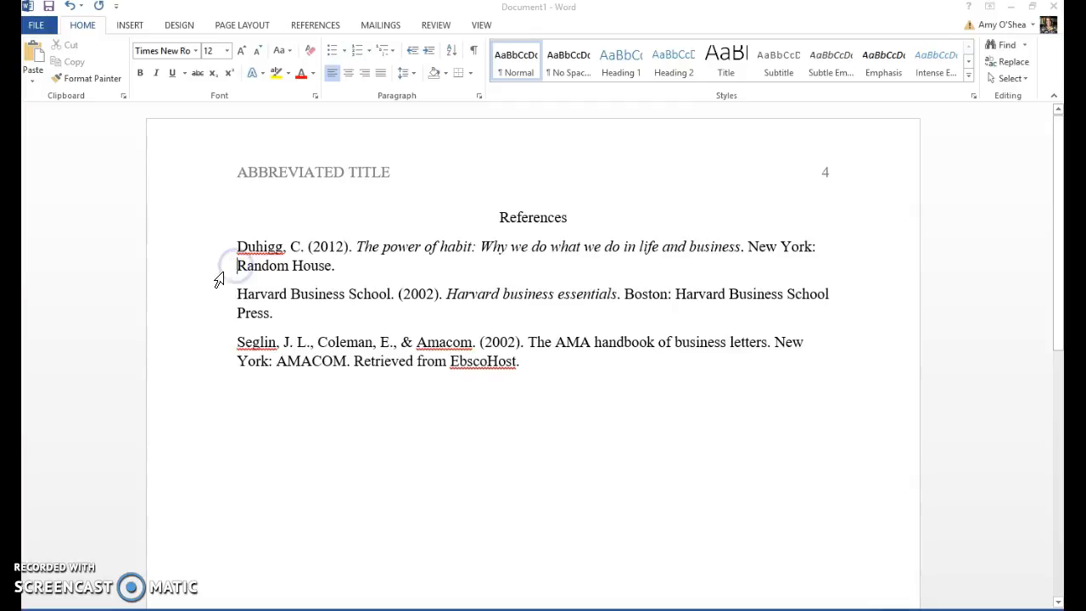
right_click(241, 270)
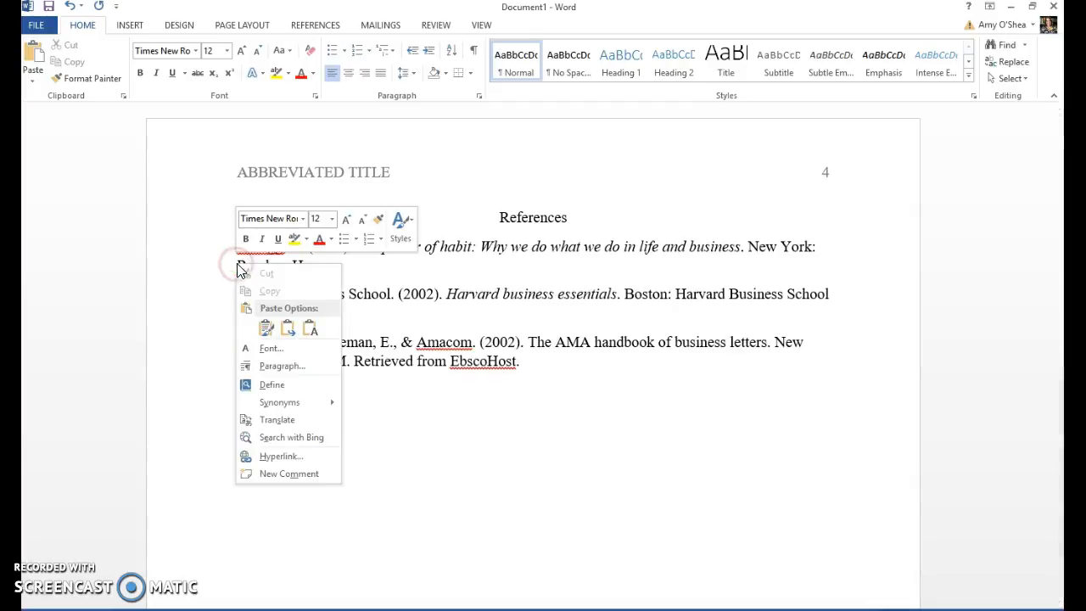
left_click(282, 366)
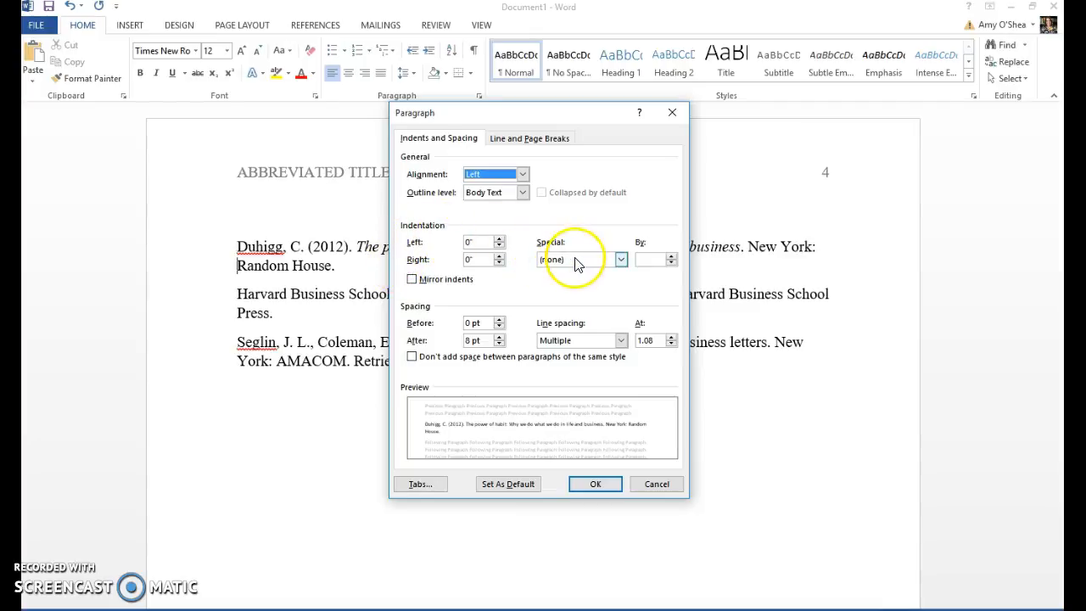
left_click(556, 258)
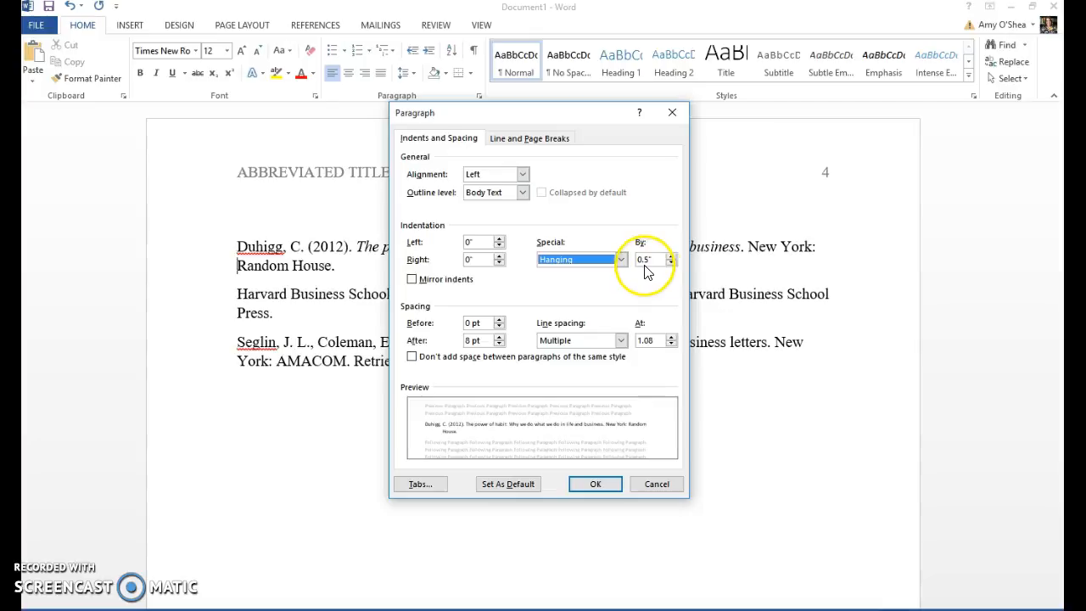
left_click(594, 483)
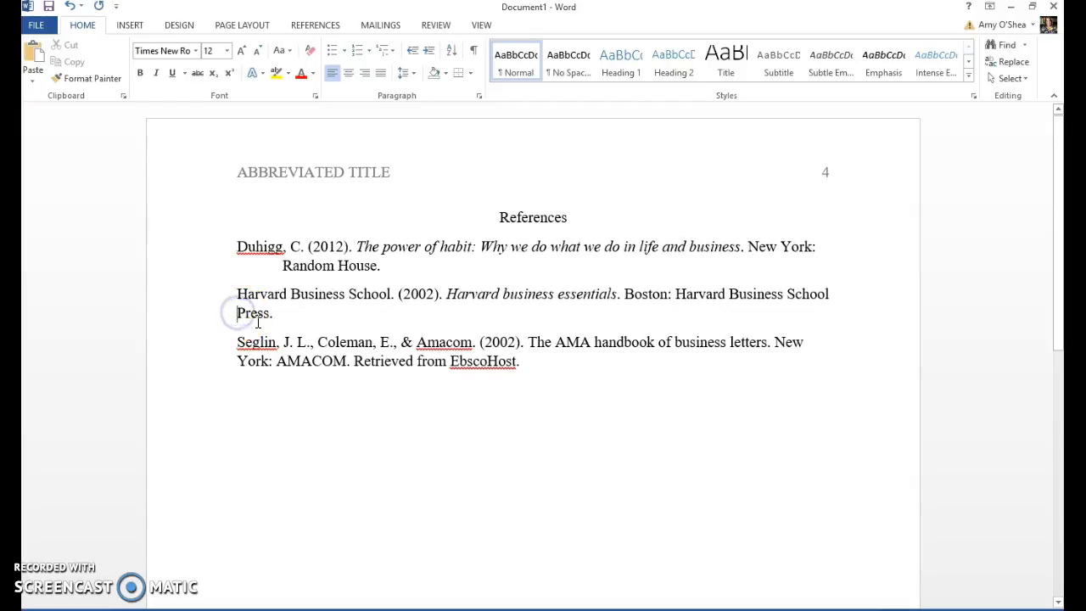
mouse_move(480, 102)
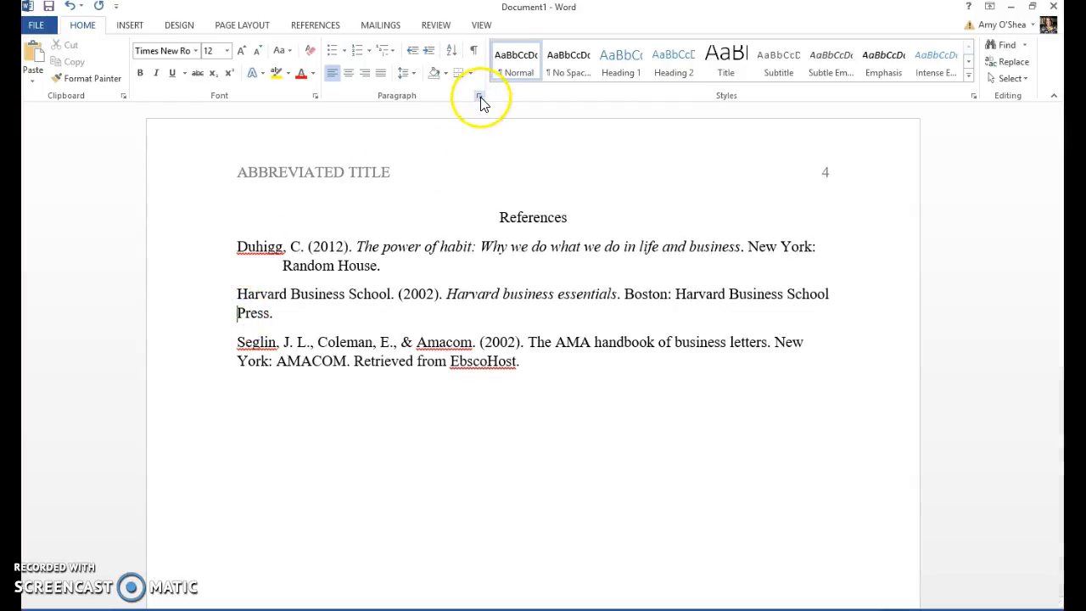
Apply a 0.5-inch hanging indent to the Harvard Business School reference from the dialog launcher.
left_click(478, 95)
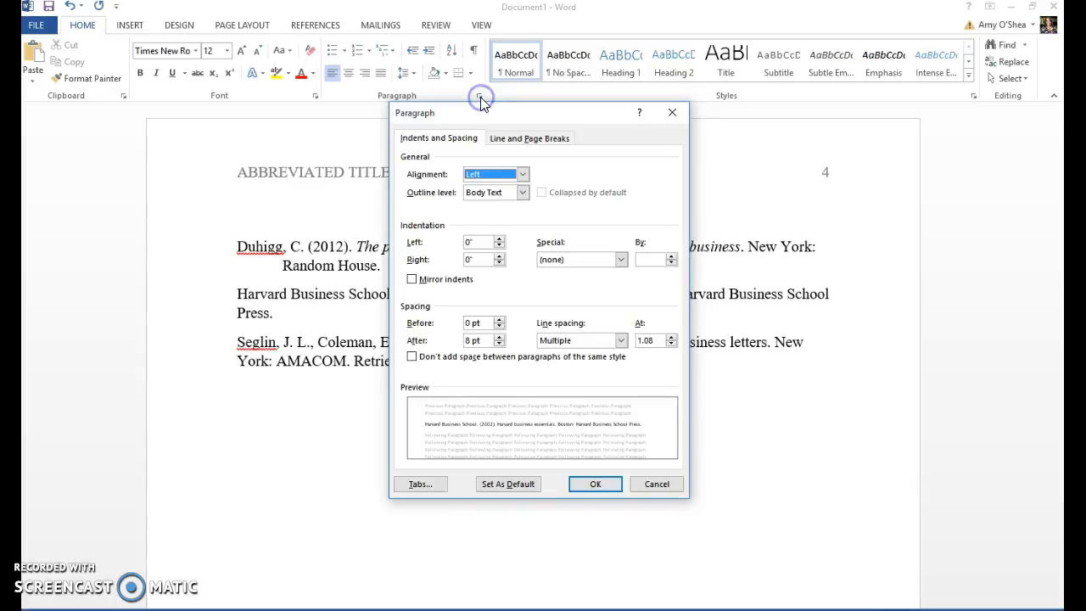
left_click(620, 259)
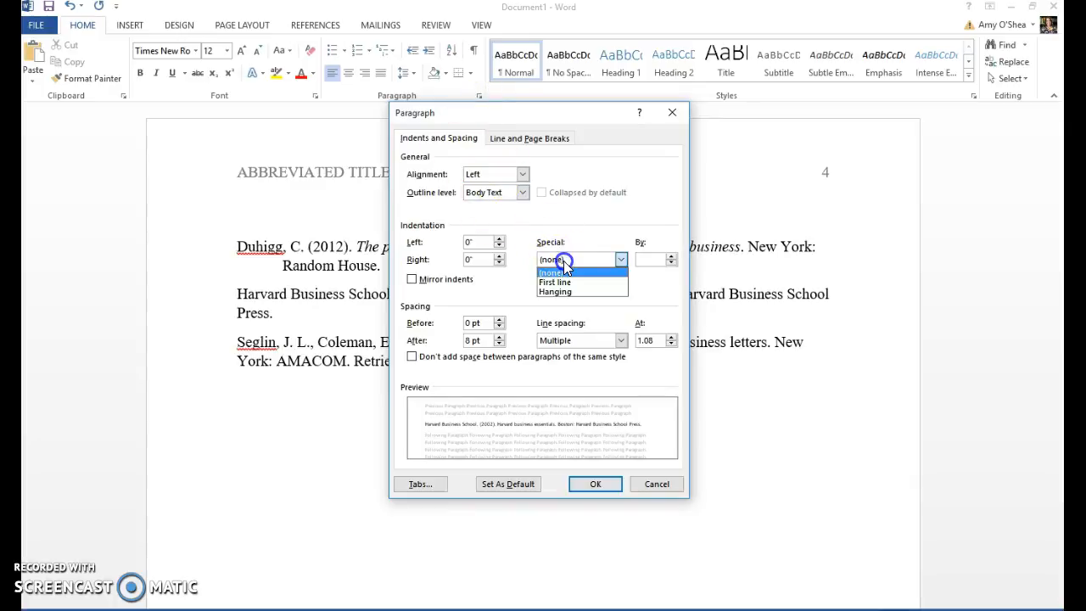
left_click(555, 292)
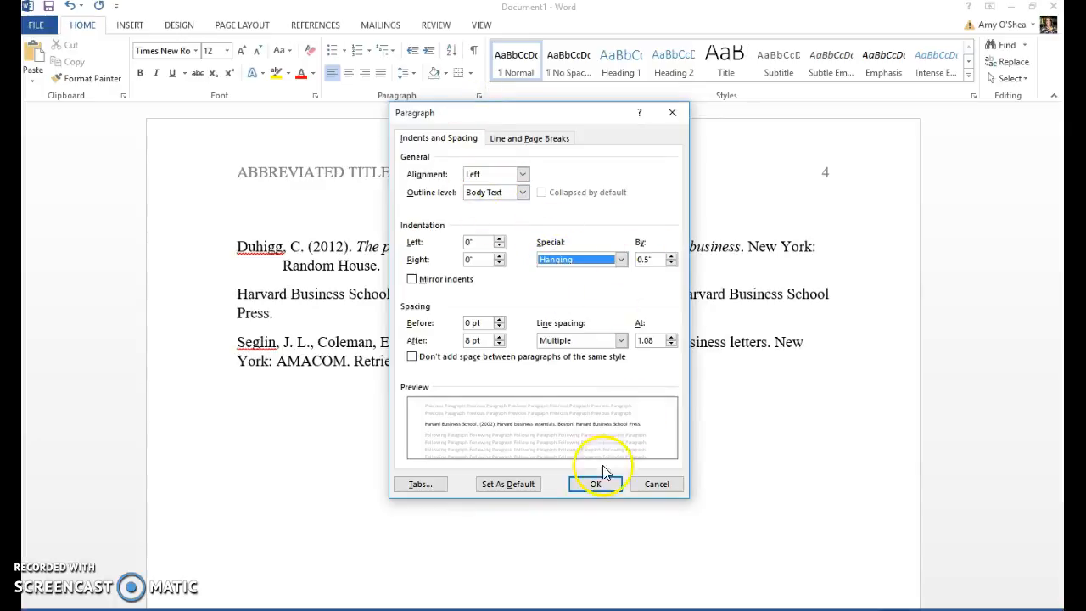
left_click(596, 483)
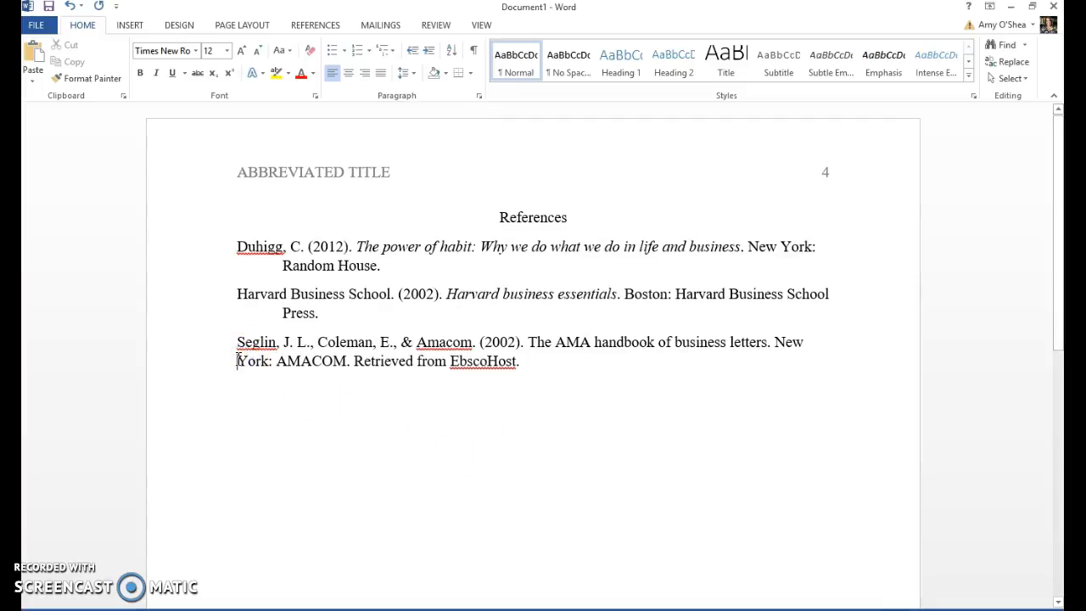
Apply a 0.5-inch hanging indent to the Seglin reference so all three entries match.
right_click(255, 351)
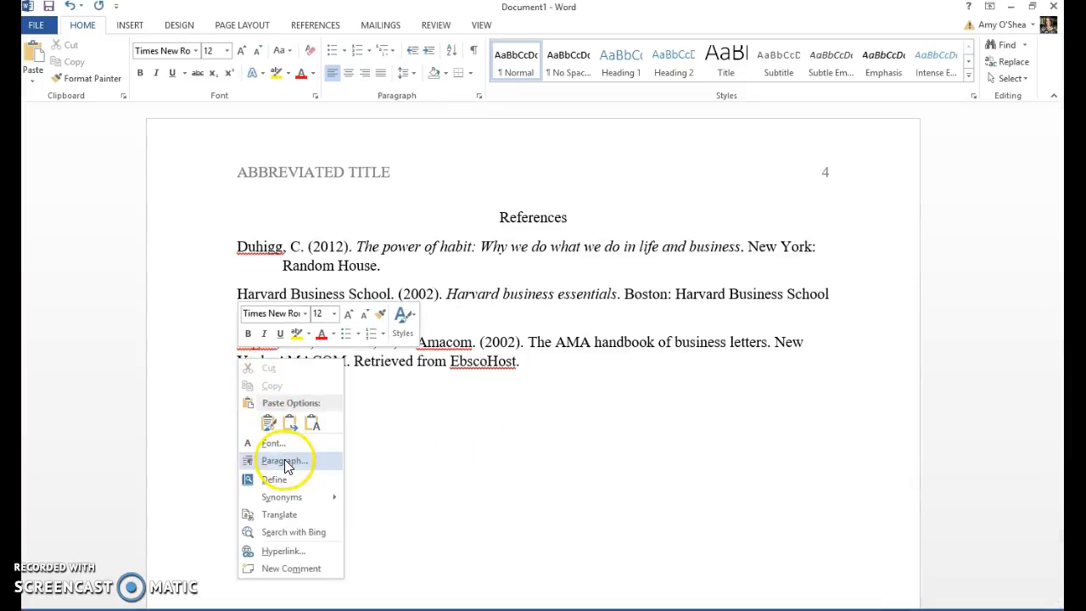
left_click(283, 460)
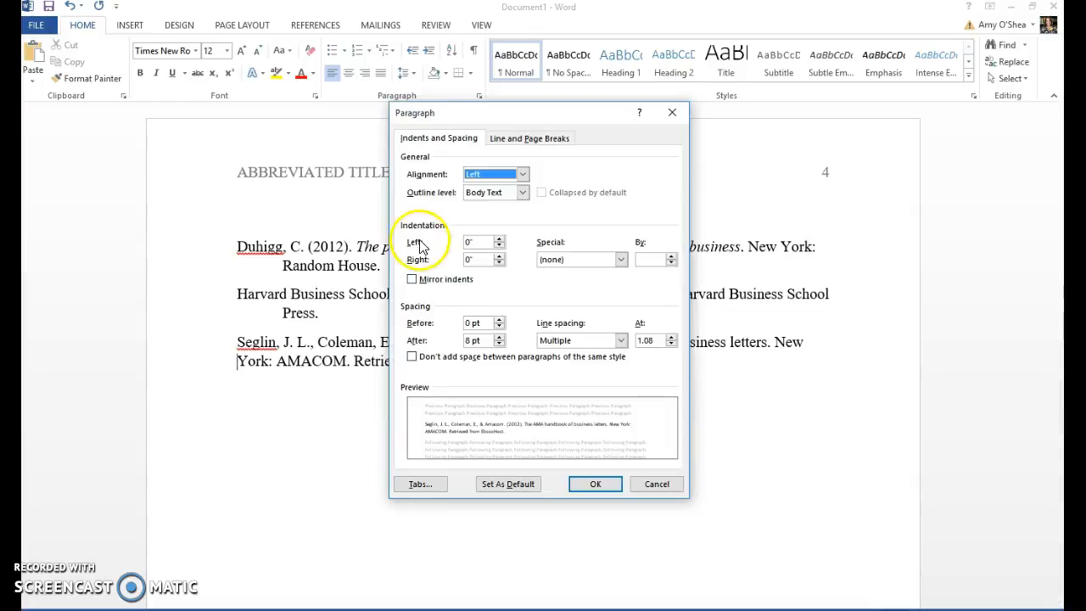
left_click(619, 258)
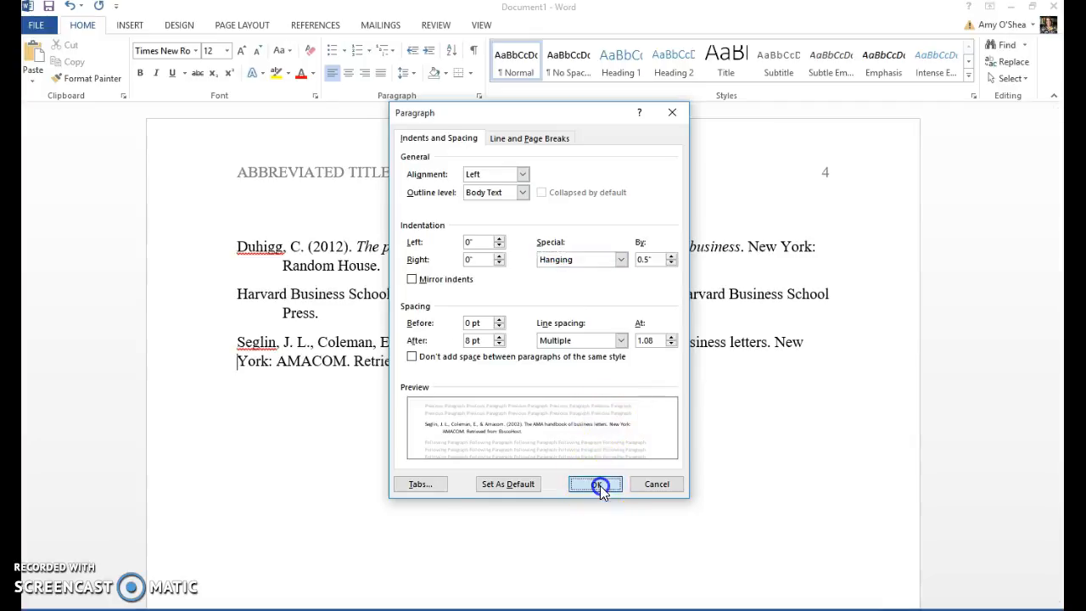
left_click(593, 483)
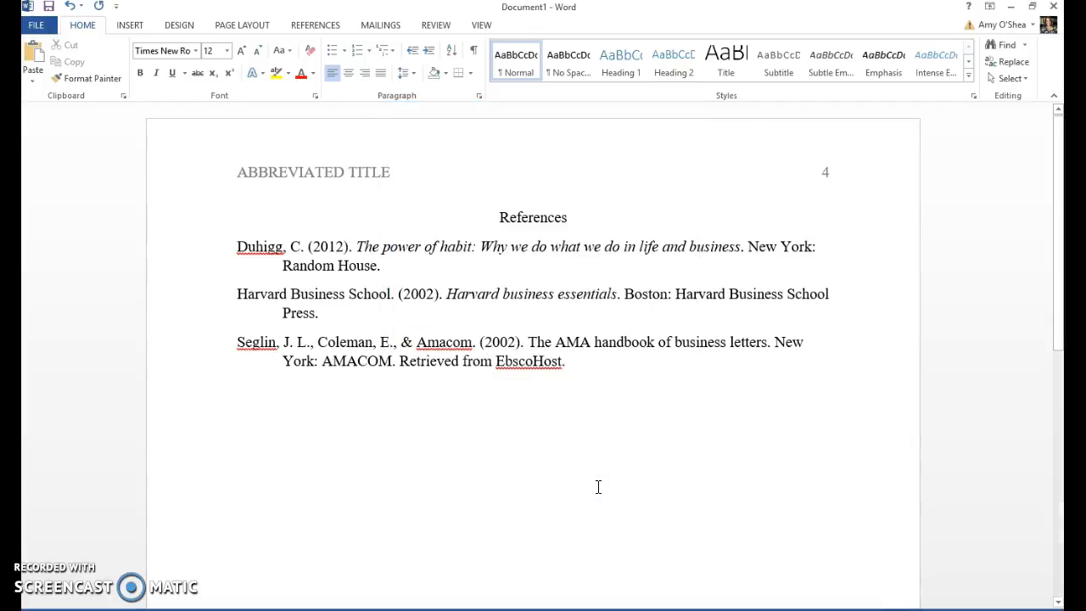